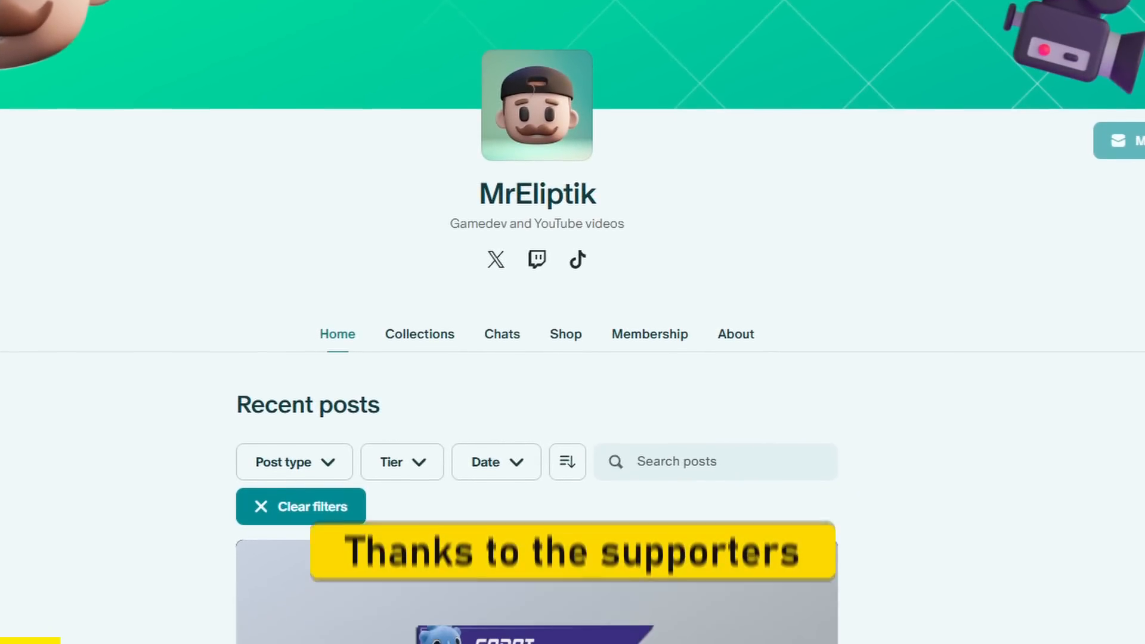
- Inspect the coin's Circle mesh and GlowSprite nodes live in the Remote scene tree
scroll(down, 3)
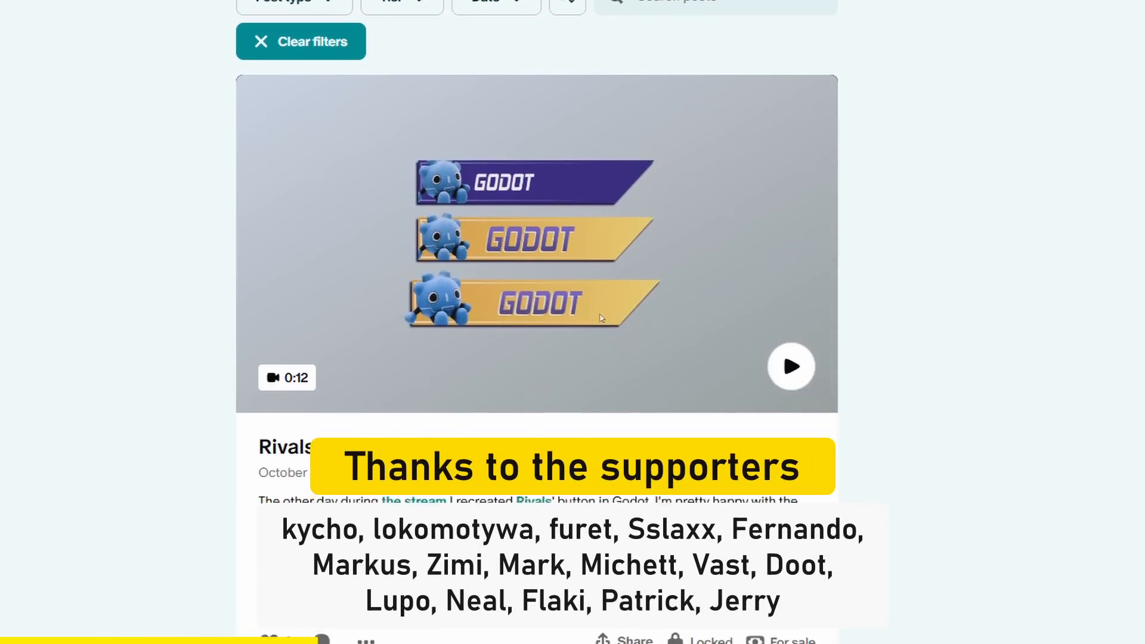
scroll(down, 3)
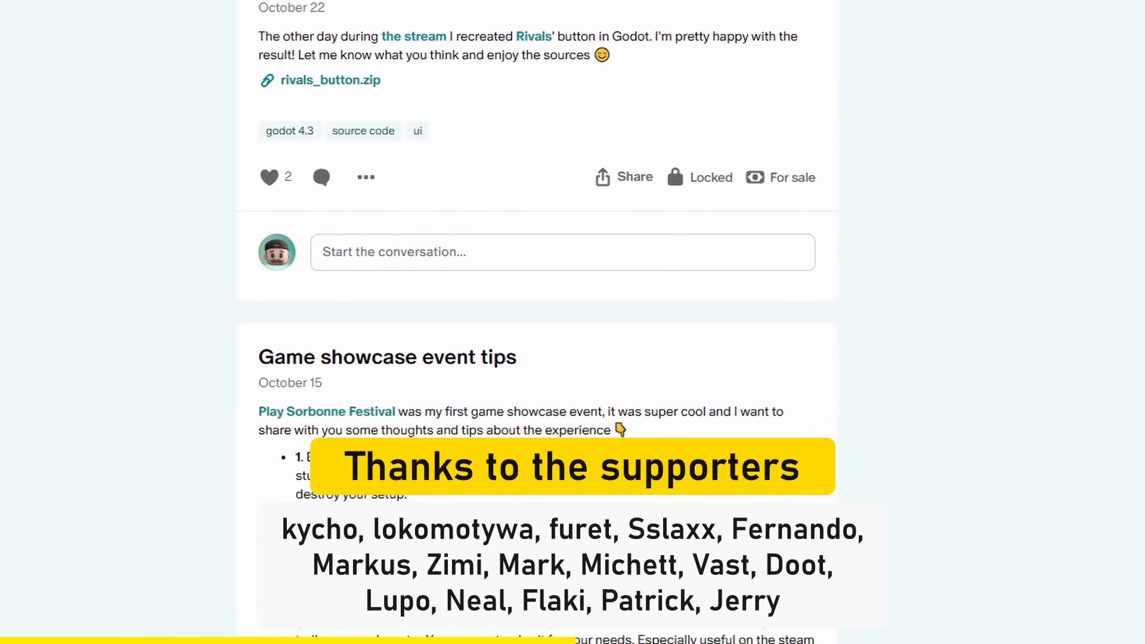
scroll(down, 3)
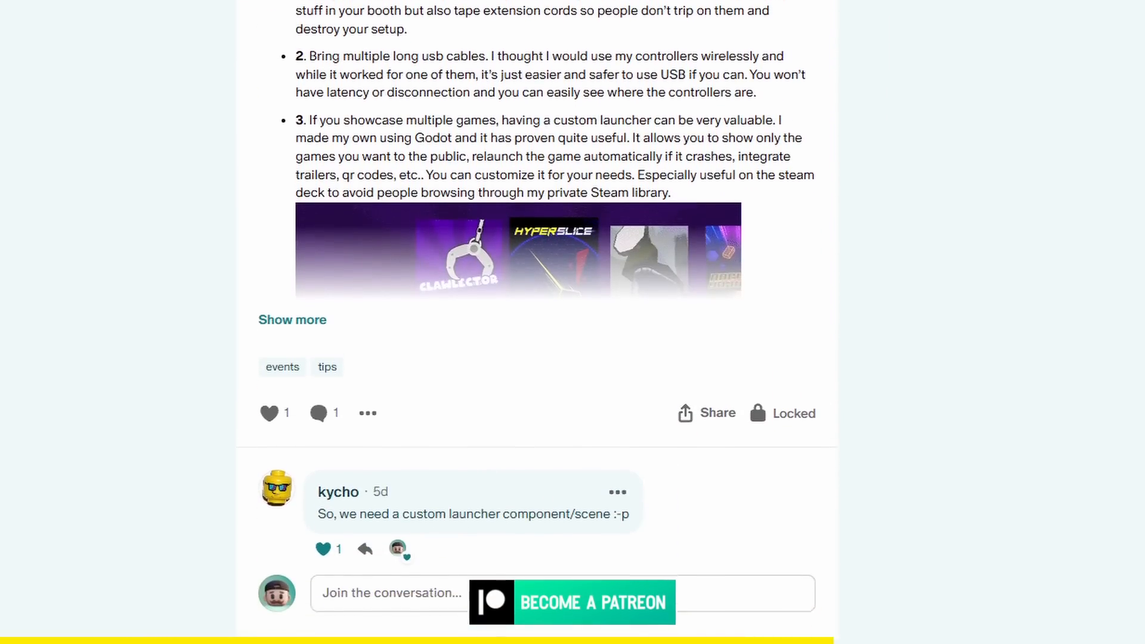
scroll(down, 3)
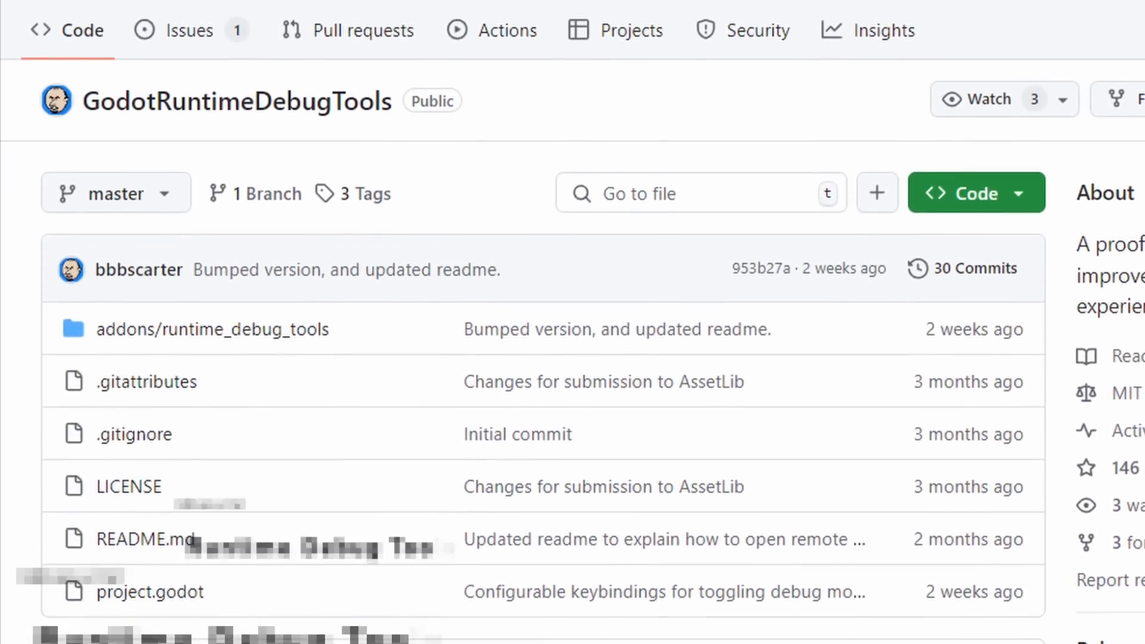
scroll(down, 3)
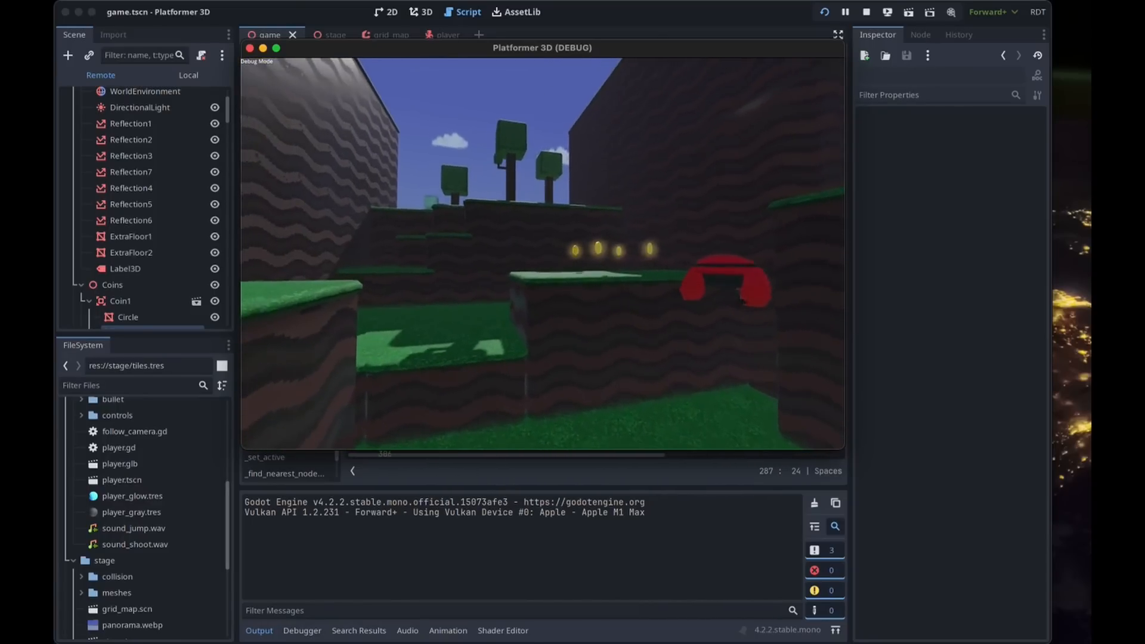
click(124, 317)
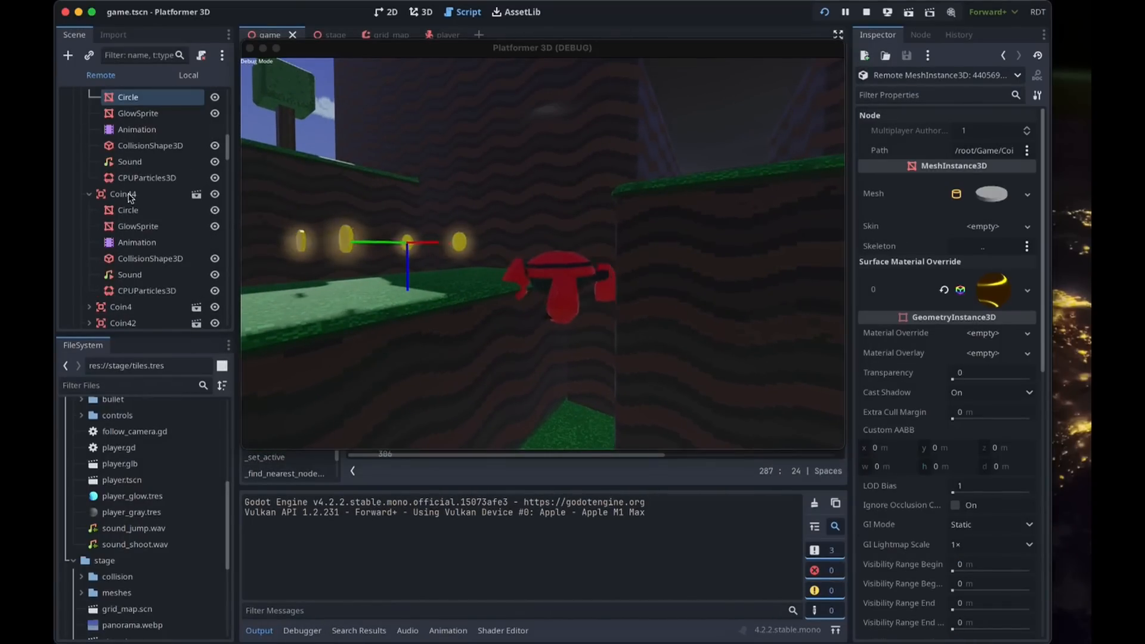
click(138, 113)
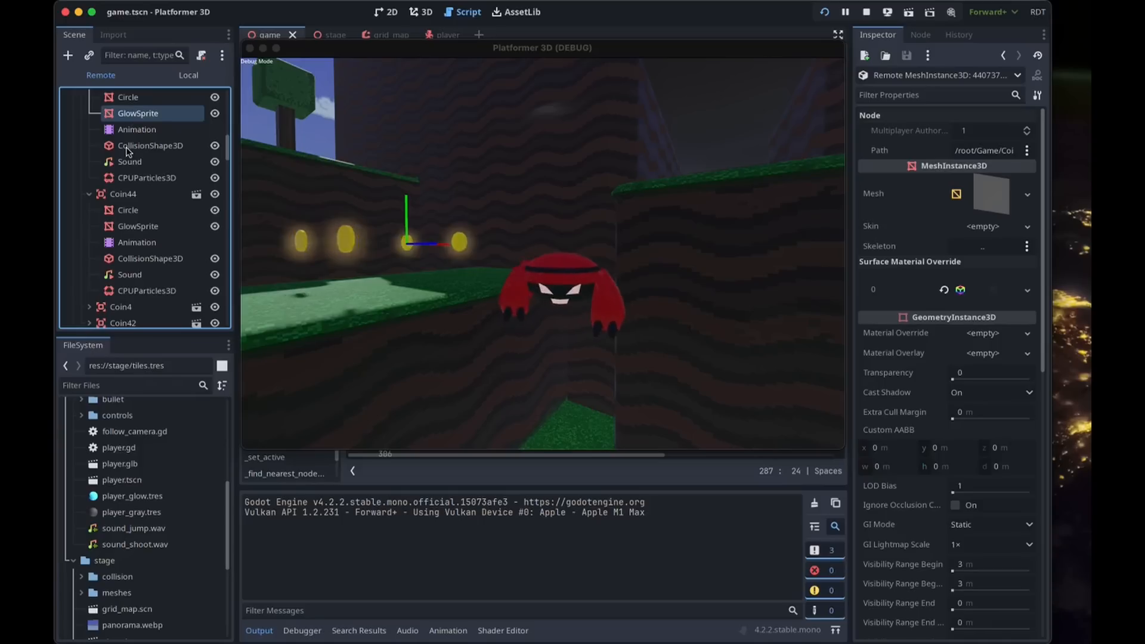
click(122, 193)
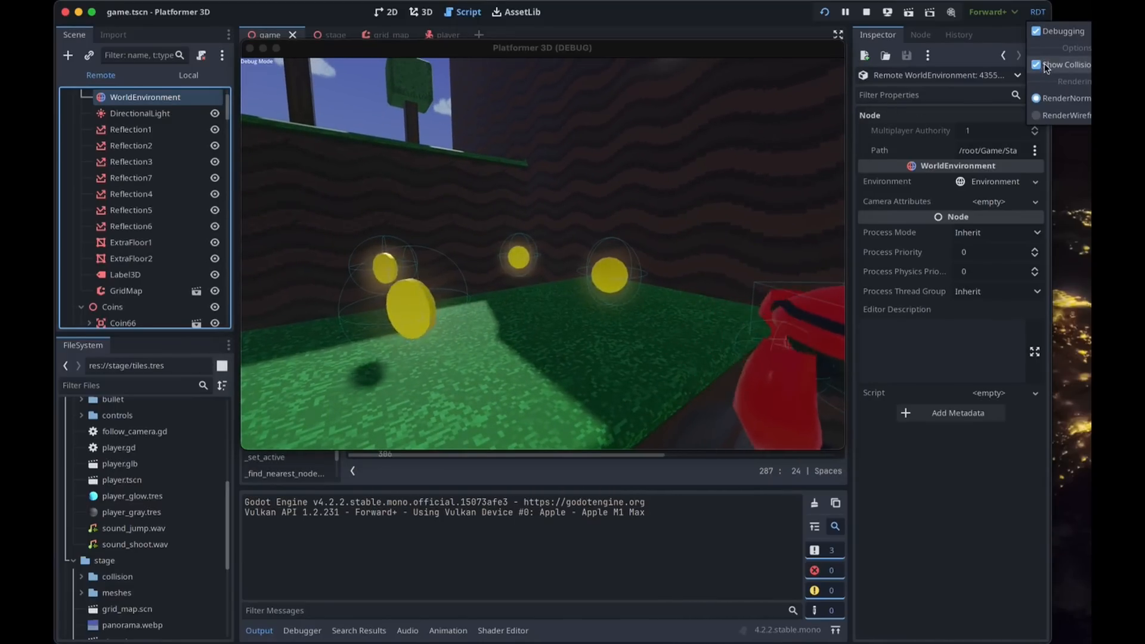
- Show the collision spheres around the coins in the running game via the RDT menu
click(1036, 65)
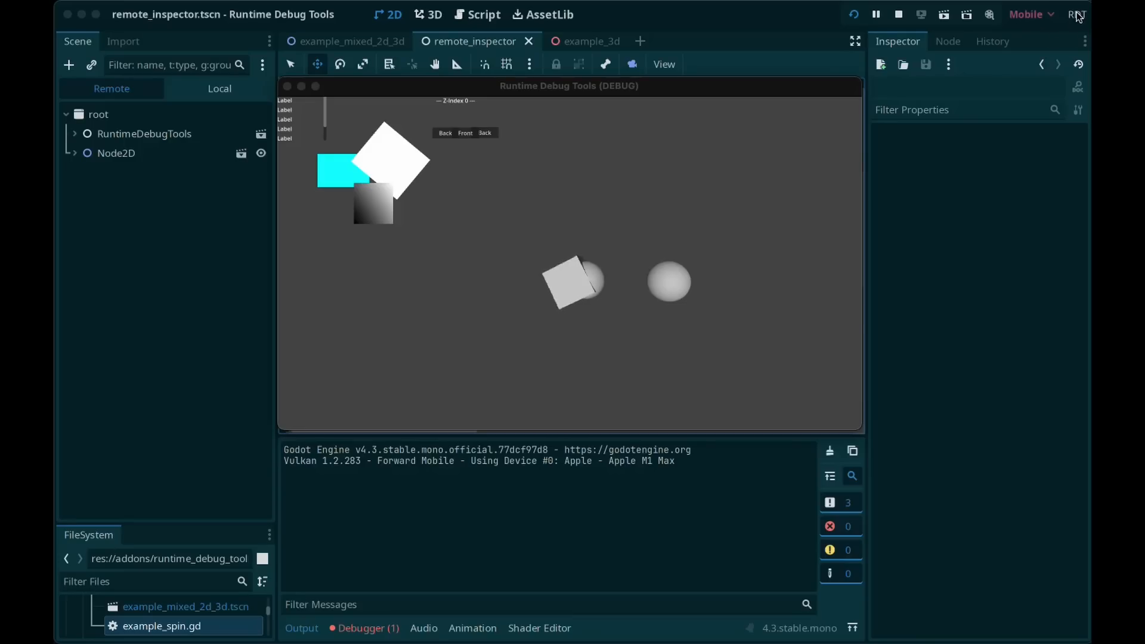
- Enable Debug 2D picking and select a Label from the running game to inspect it live
click(1077, 15)
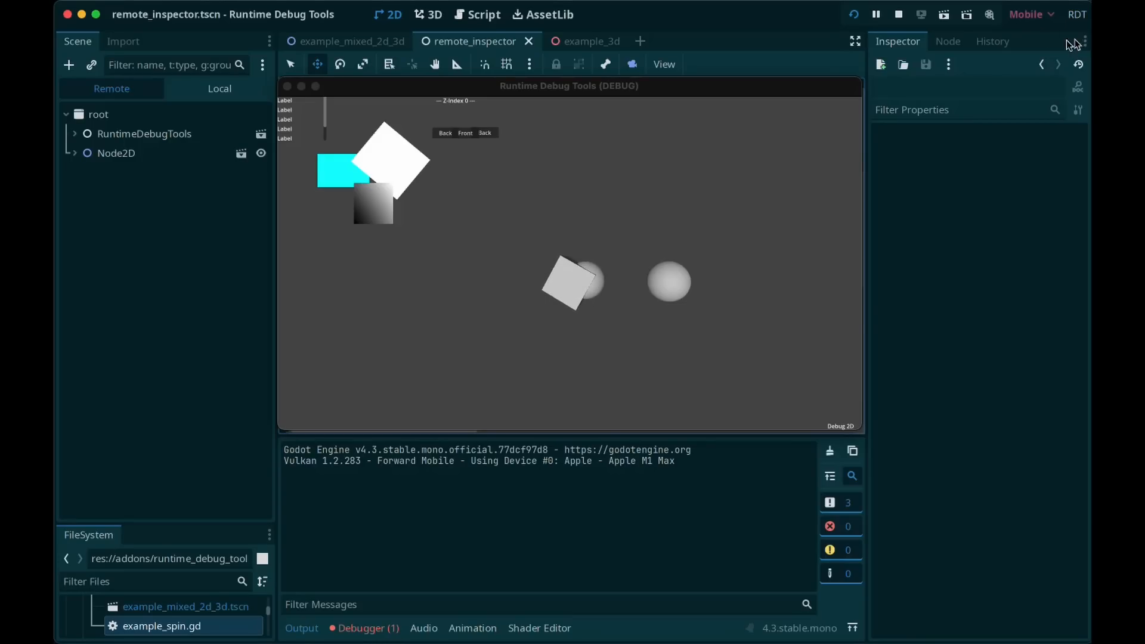
mouse_move(568, 258)
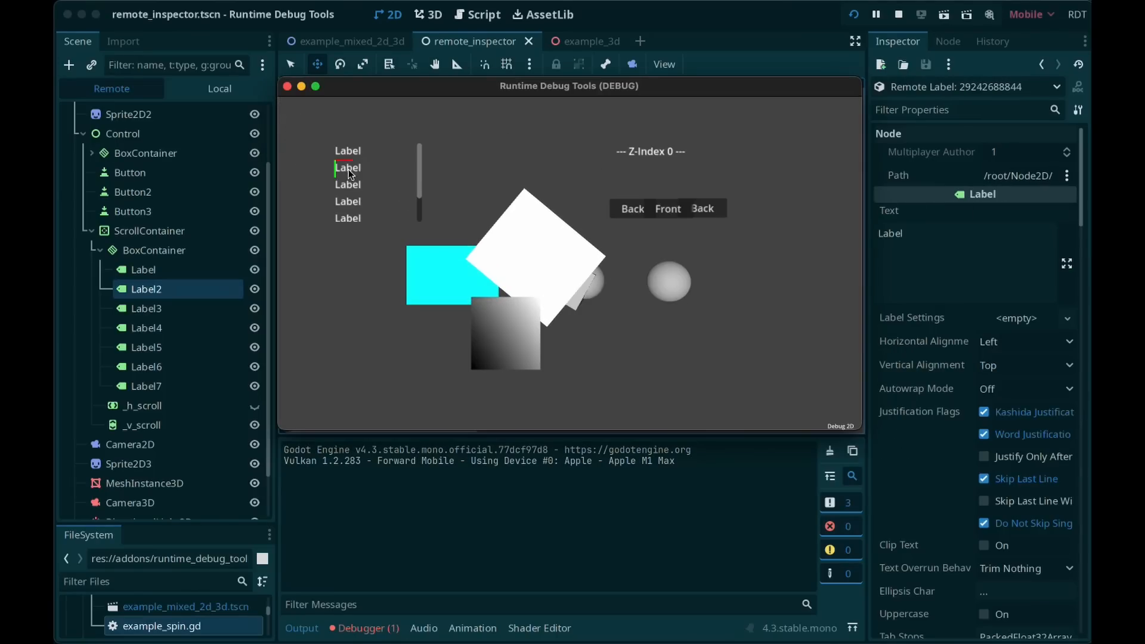
click(143, 270)
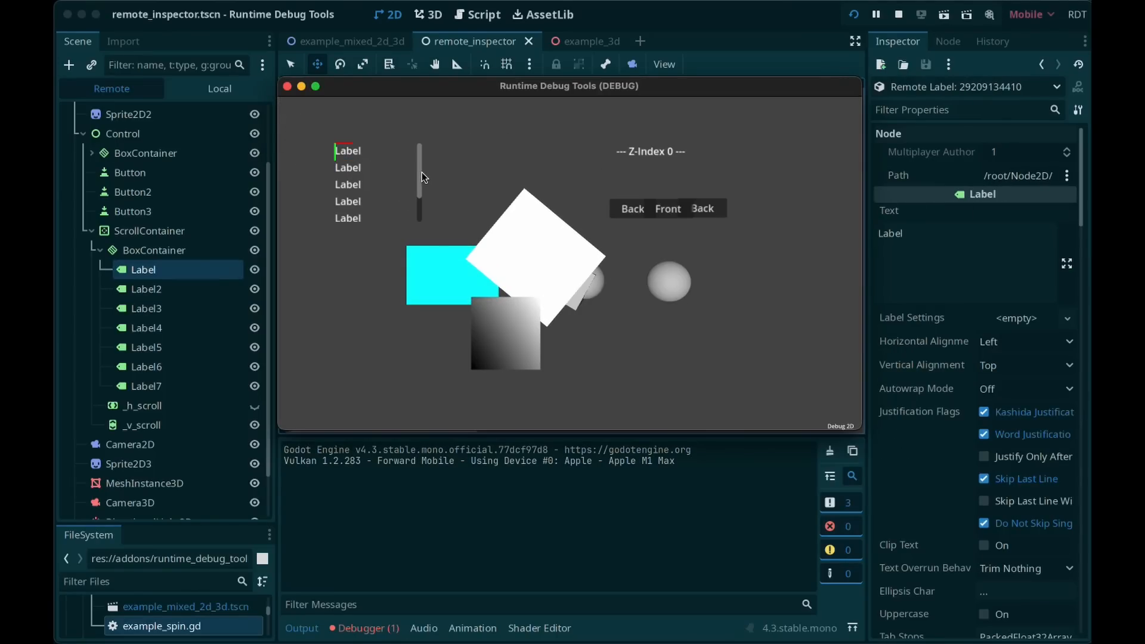
click(147, 328)
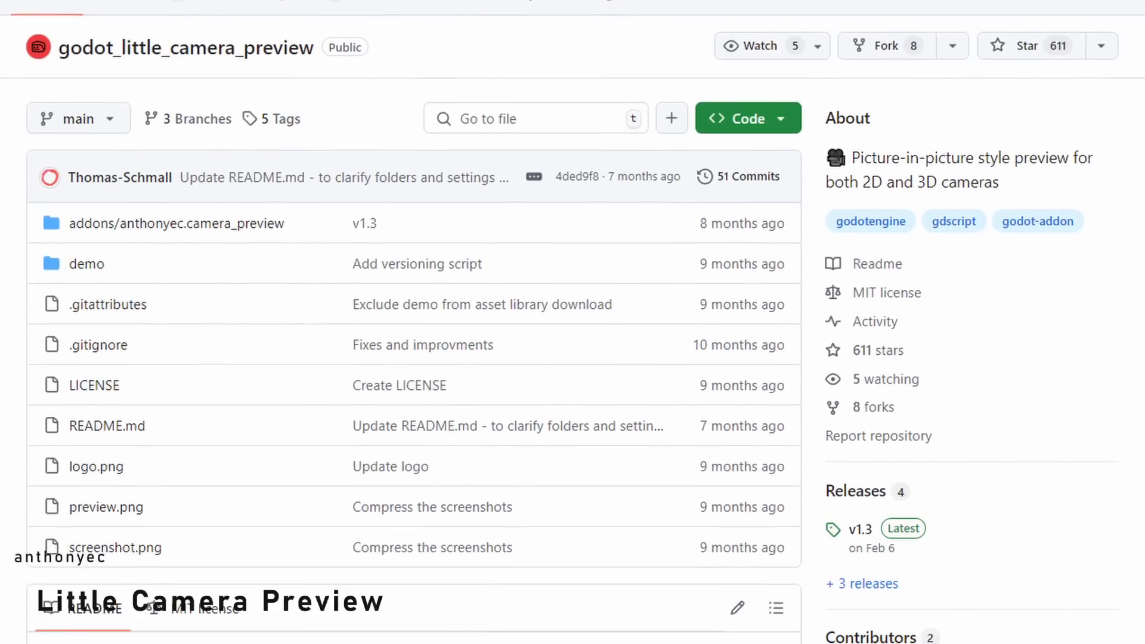
- Browse the godot_little_camera_preview repository's file list on GitHub
scroll(down, 3)
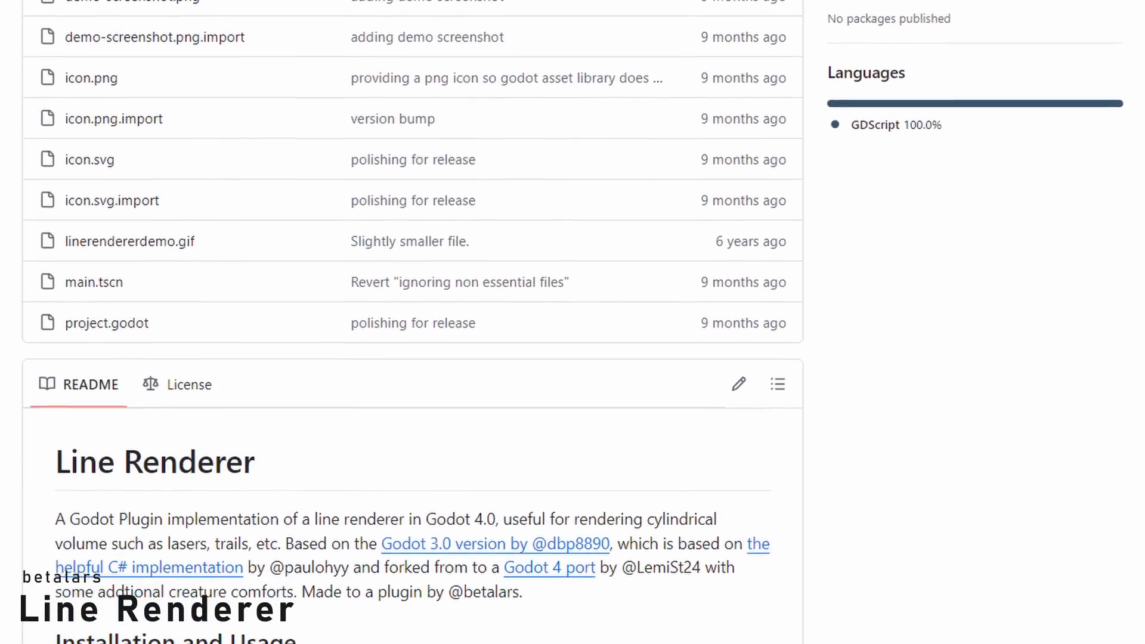
- Bring the Line Renderer repository's README describing the Godot 4 plugin into view
scroll(down, 3)
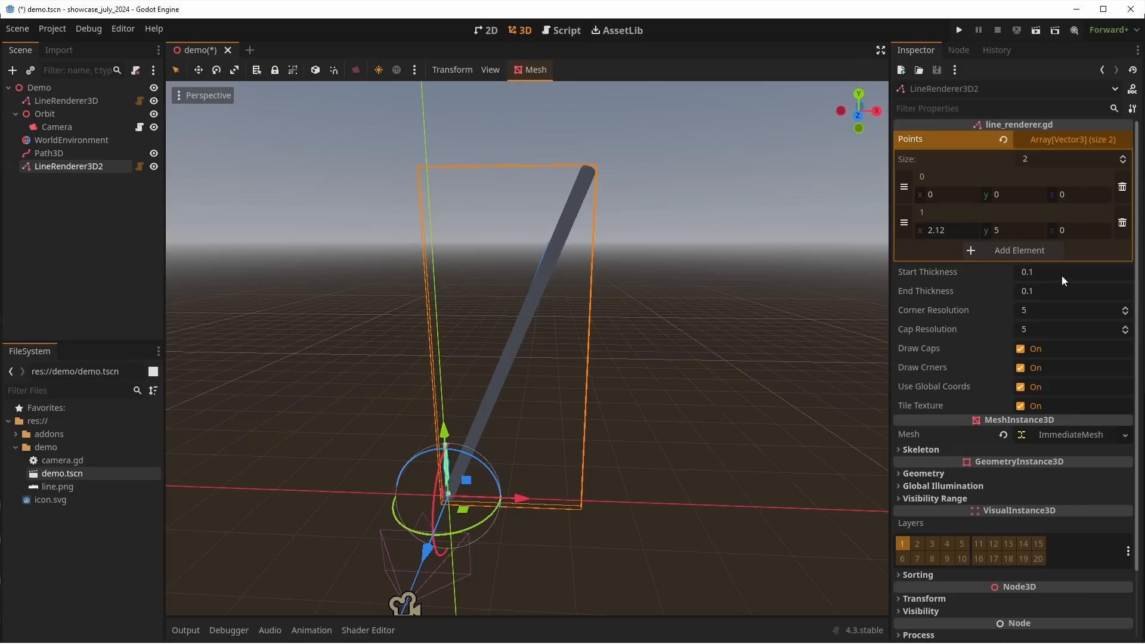
- Set the LineRenderer3D start thickness to 0.535, then select the wavy Path3D curve to edit its points
text(0.535)
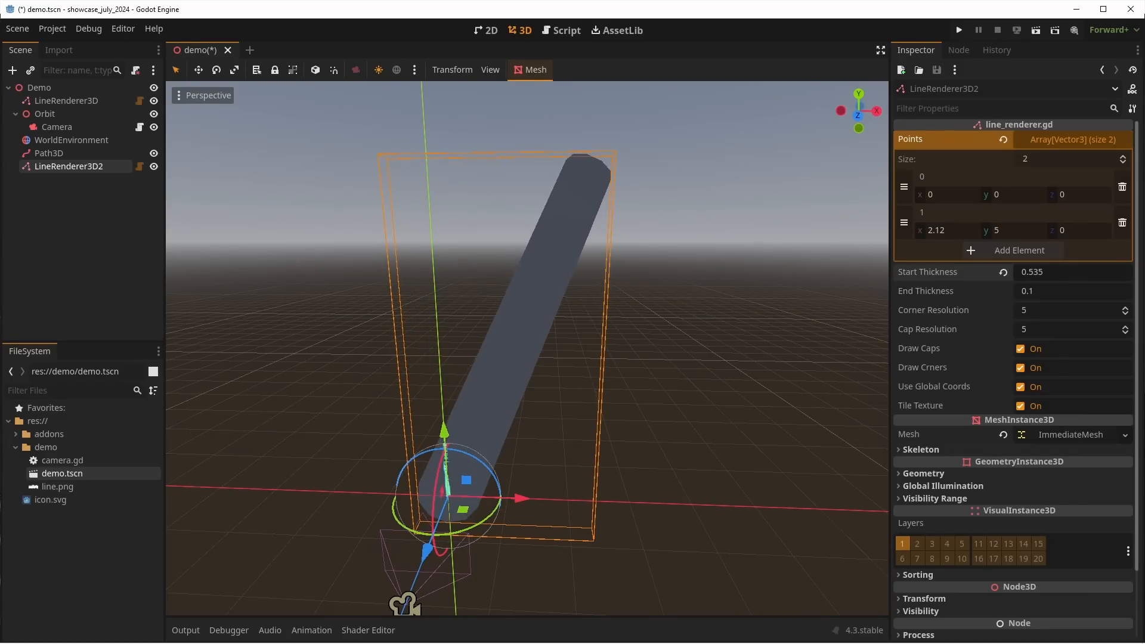
text(-0.435)
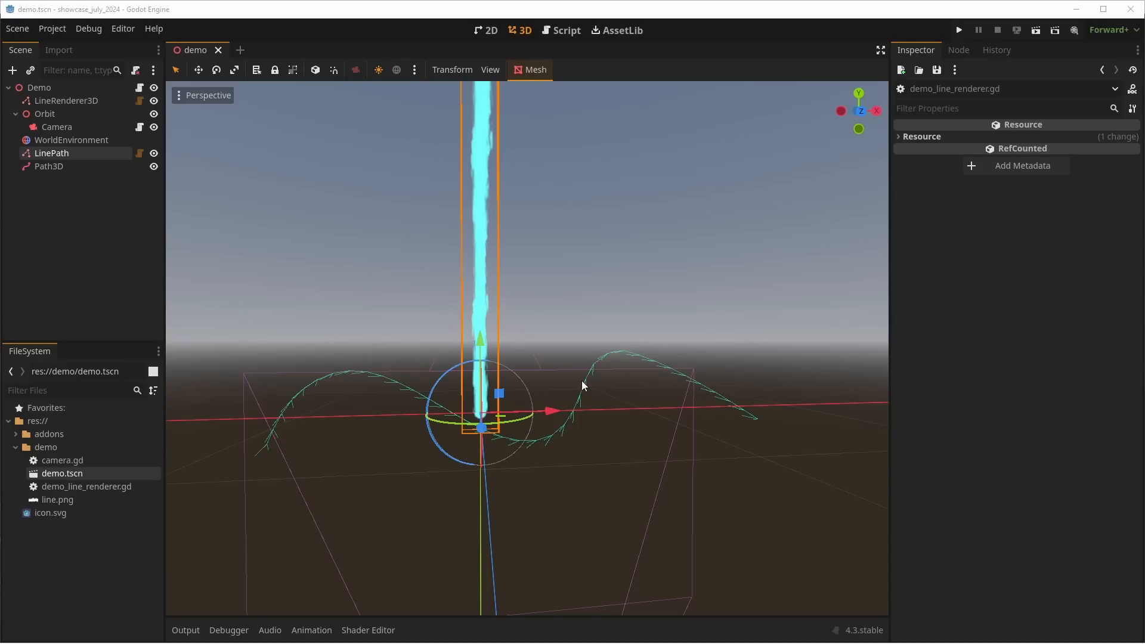
click(48, 166)
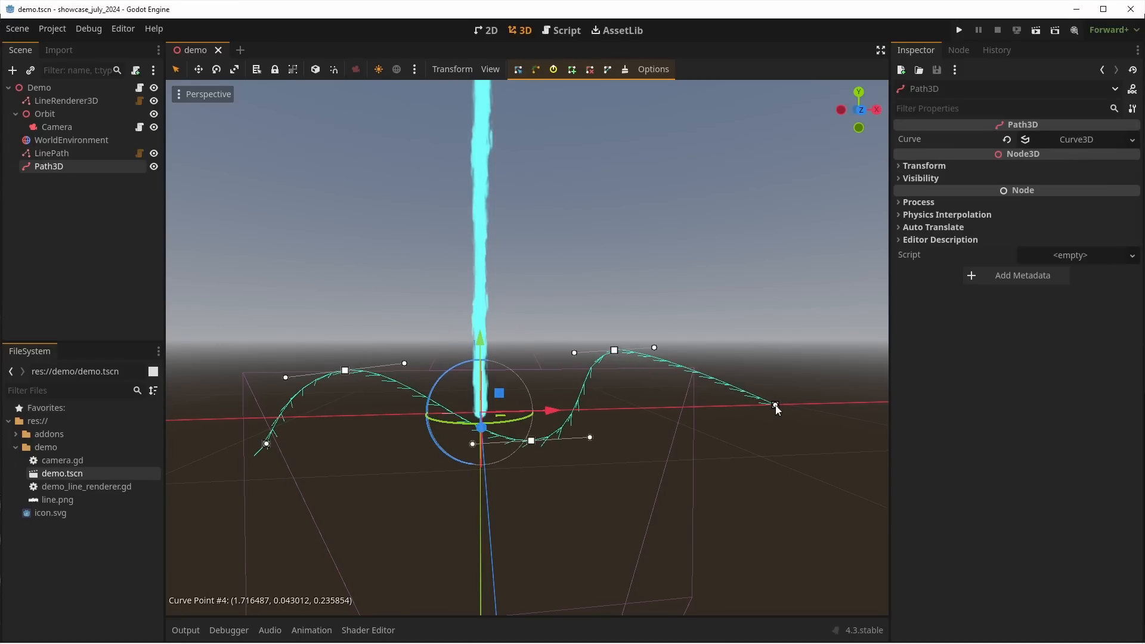